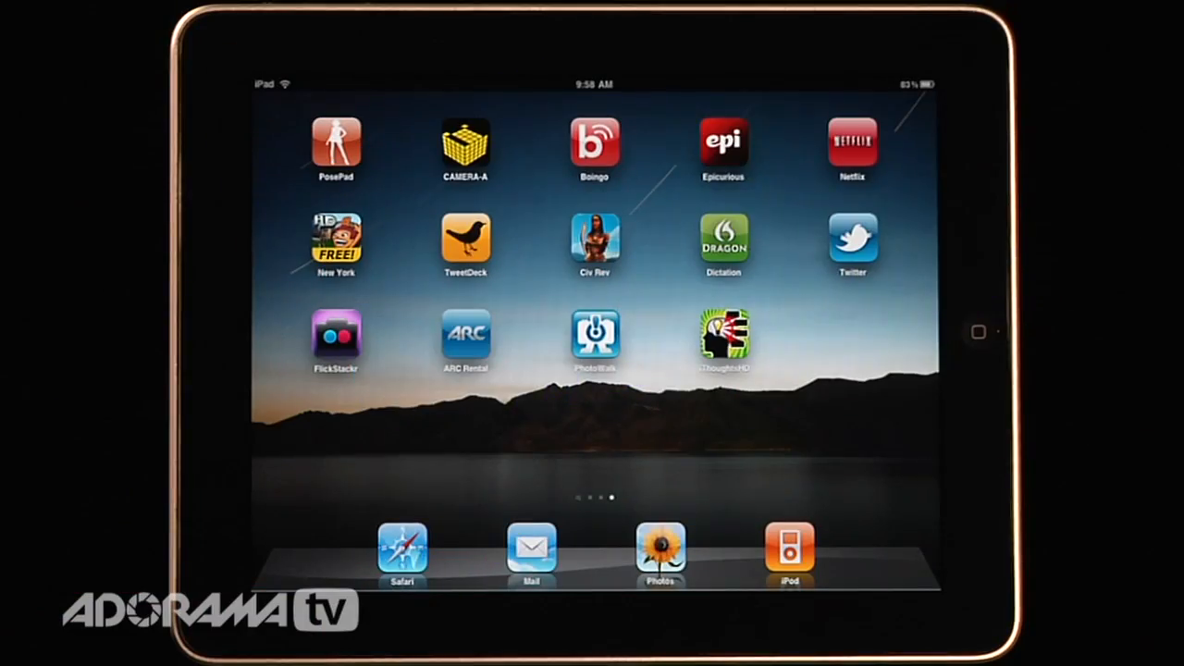
- Launch iThoughtsHD from the home screen, landing on its Help mind map
click(725, 334)
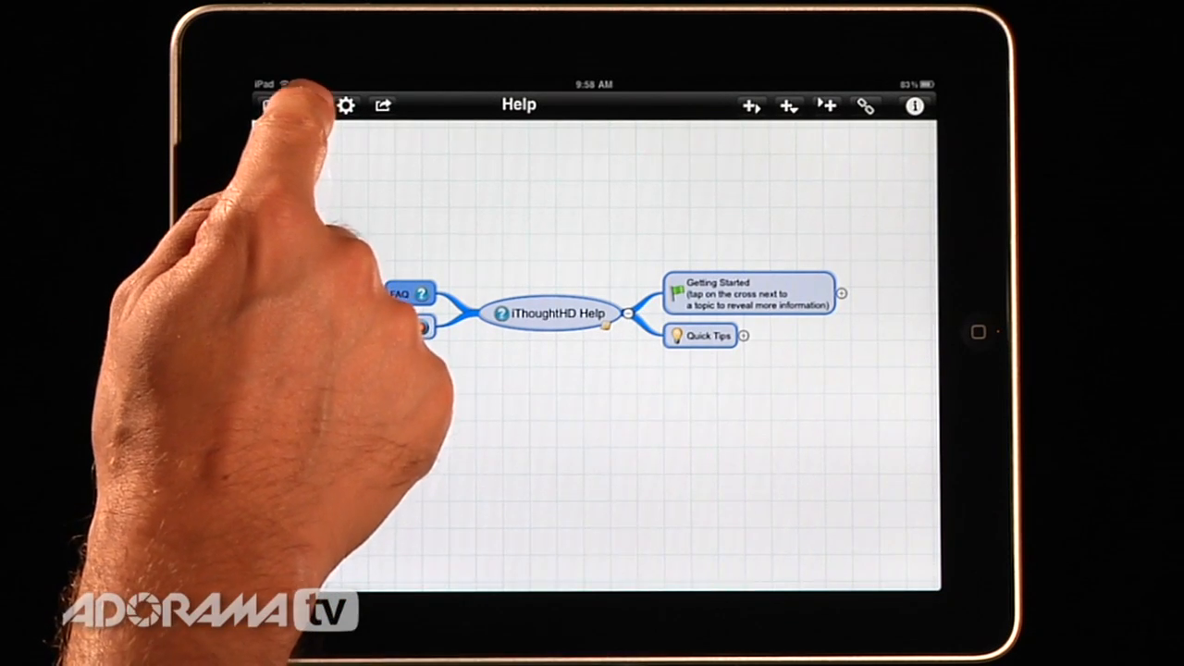
- Create a new mind map named 'Review' and save it
click(307, 103)
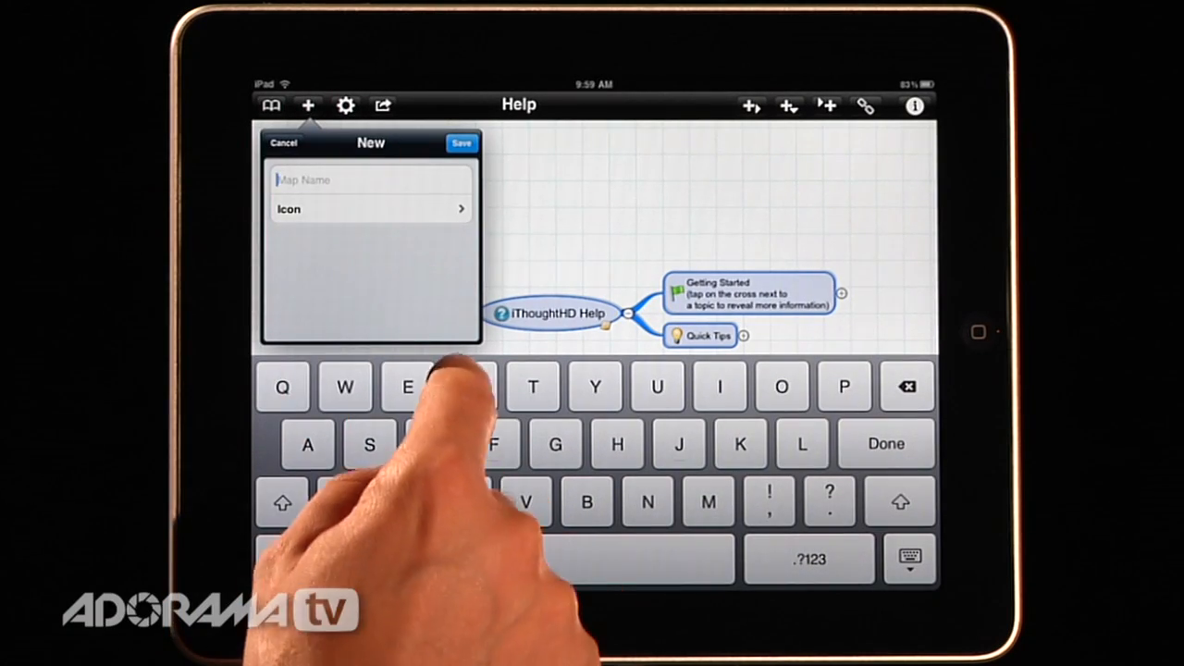
text(Revi)
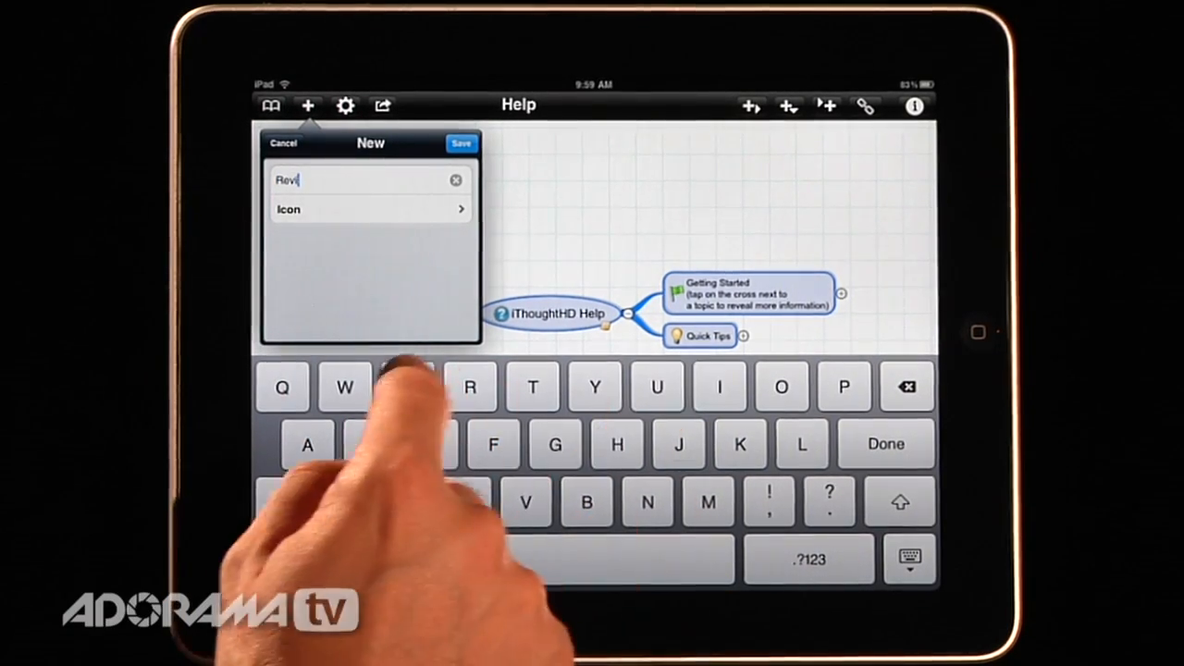
click(461, 142)
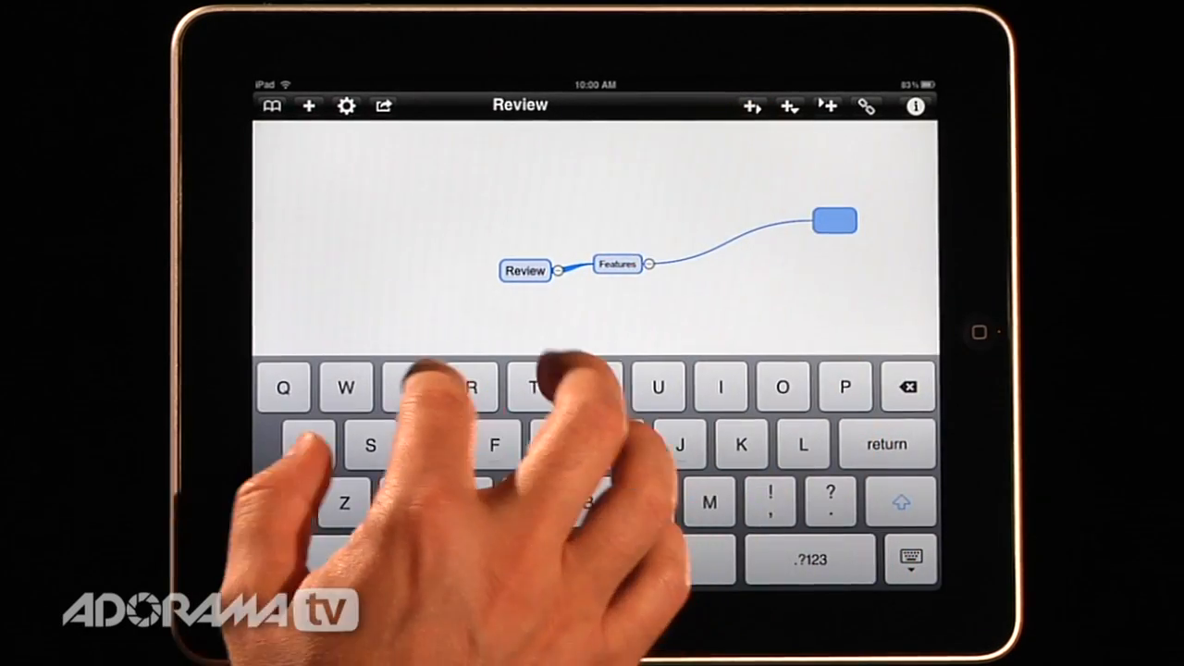
- Add 'Easy to use' and 'Fun!' as subtopics under Features
text(Easy f)
text(Fu)
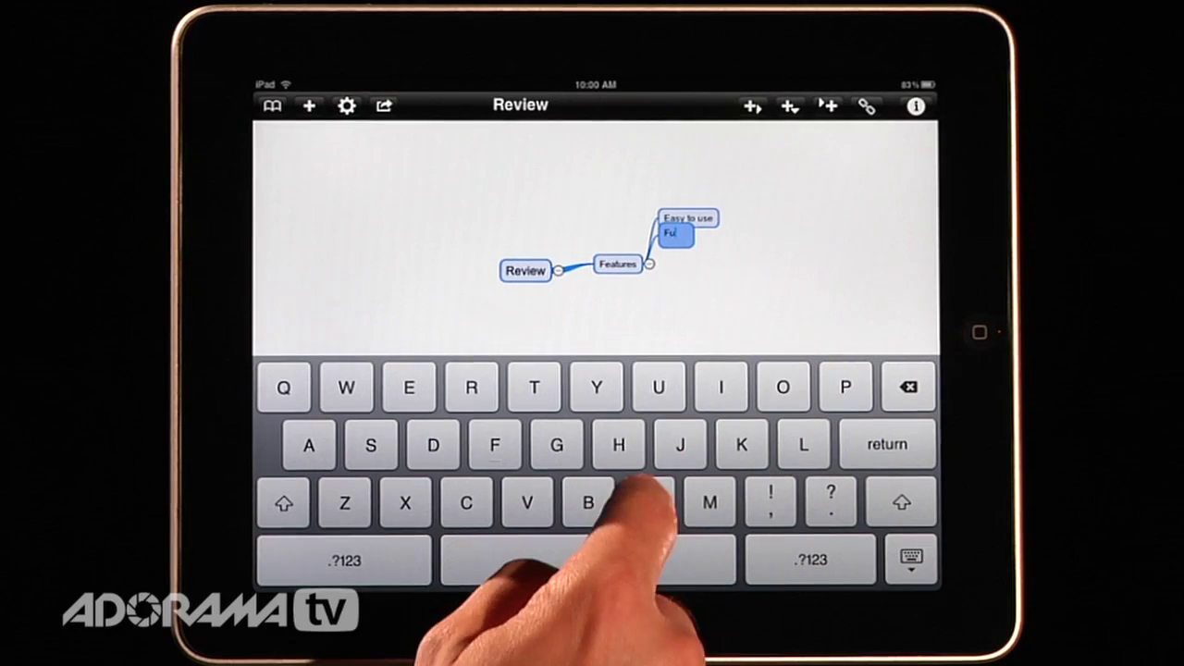
click(647, 503)
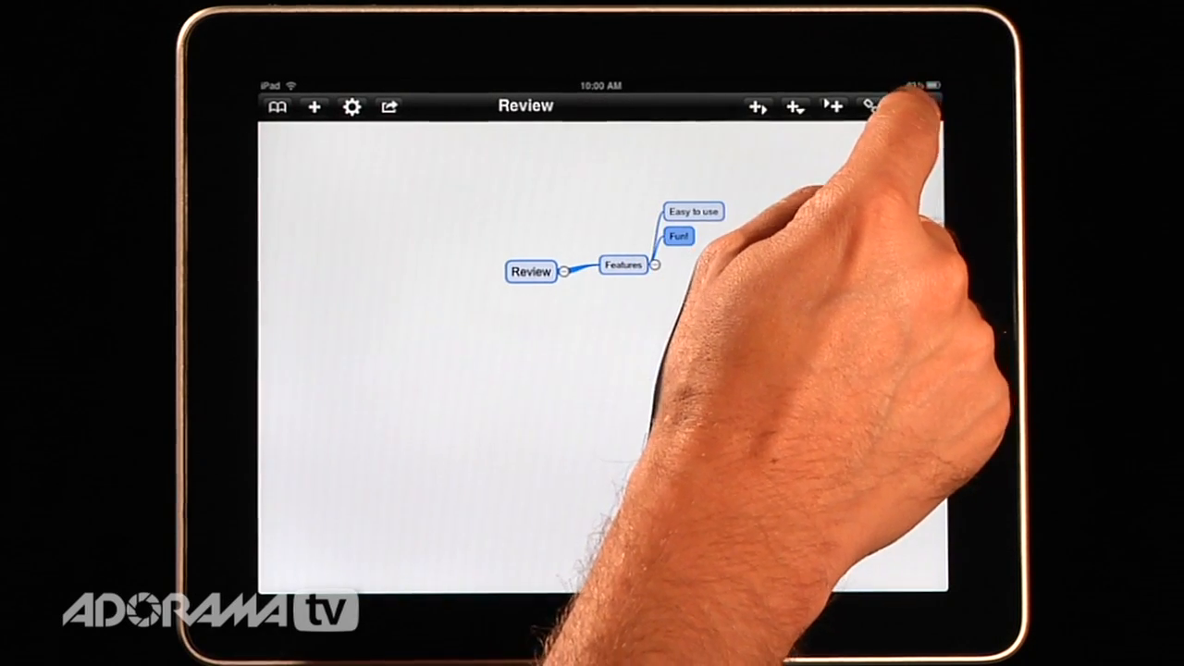
- Mark the Fun! topic with a Thumbs up icon from the icon picker
click(919, 105)
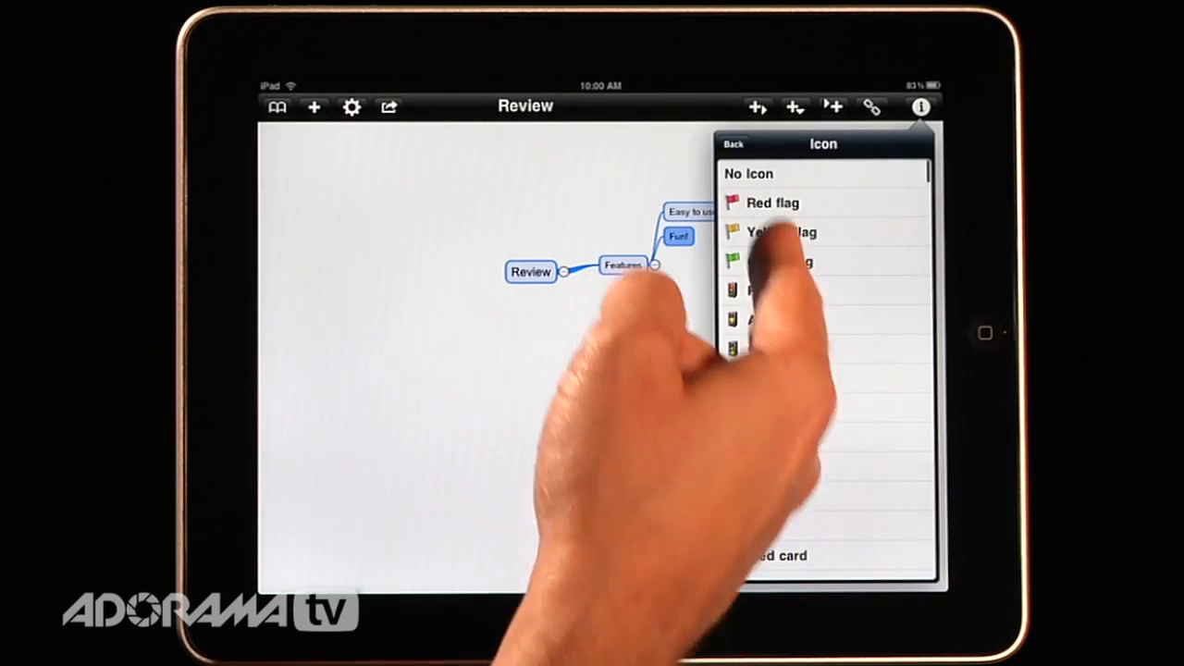
scroll(down, 3)
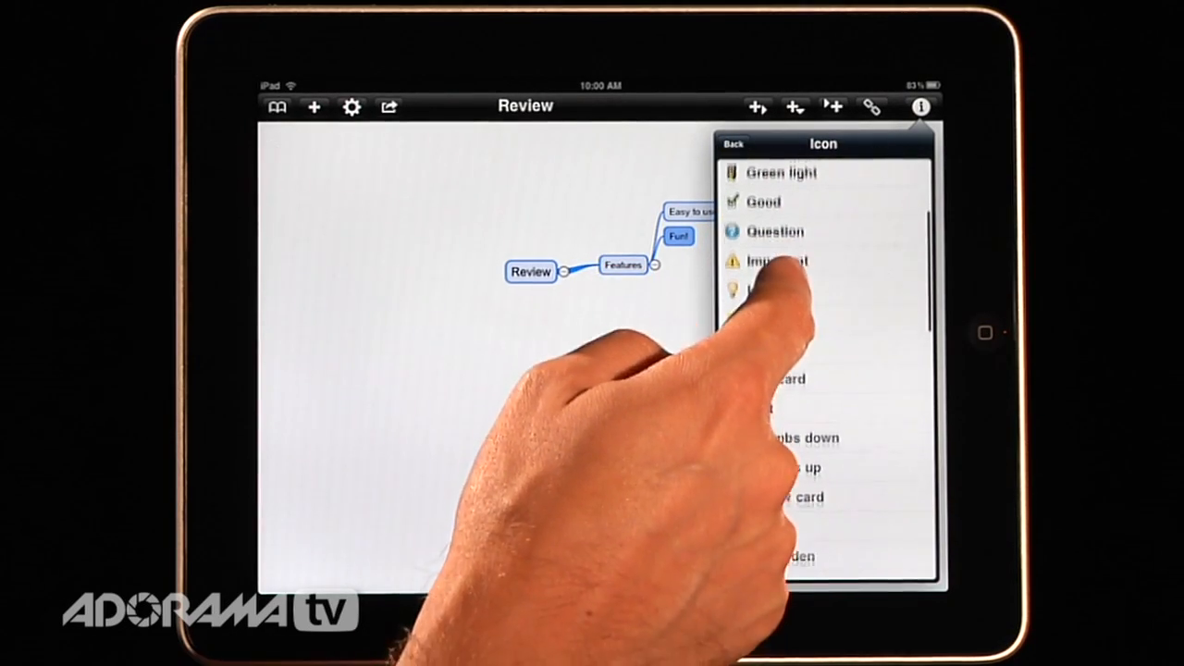
scroll(down, 3)
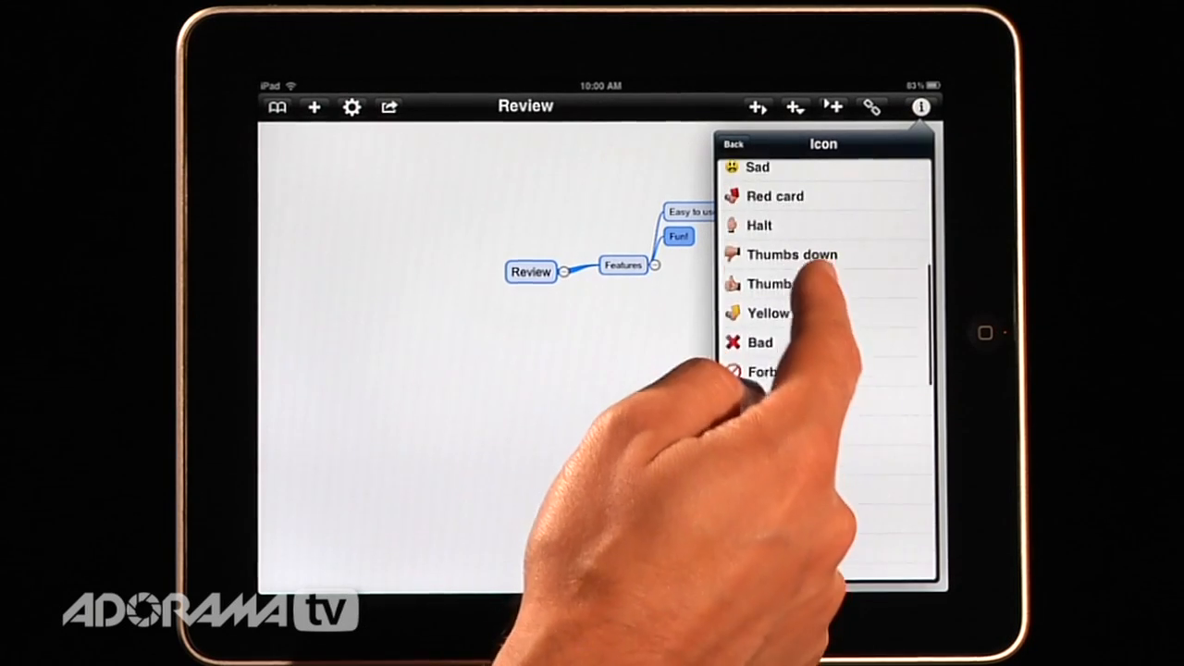
scroll(down, 3)
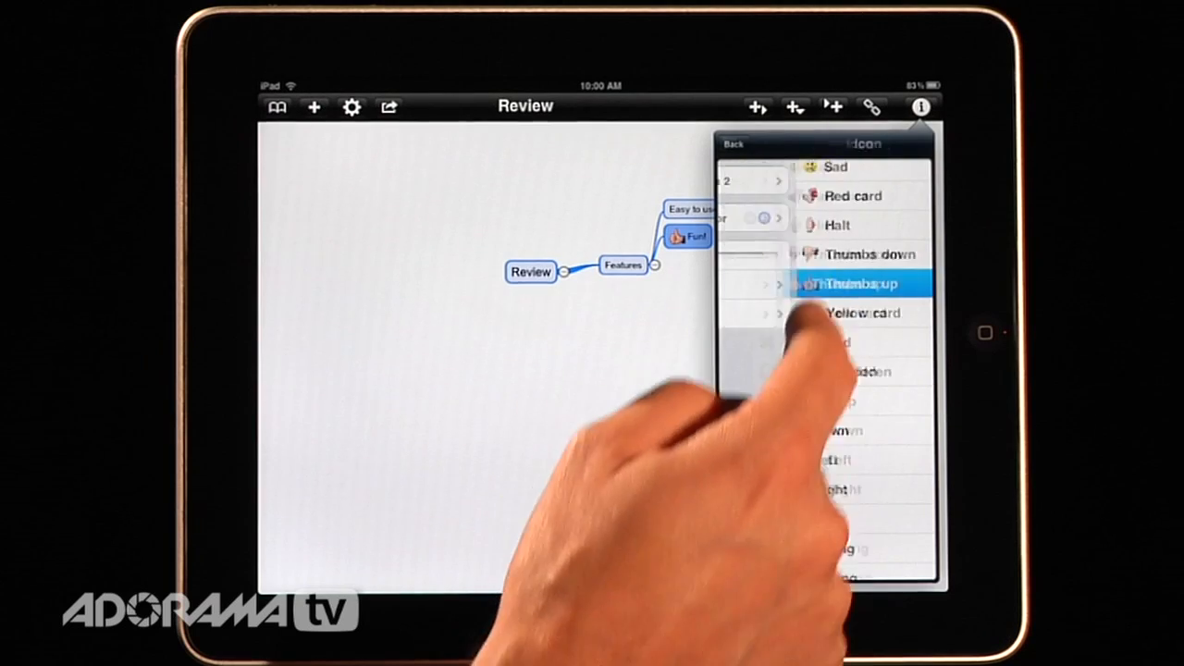
click(860, 283)
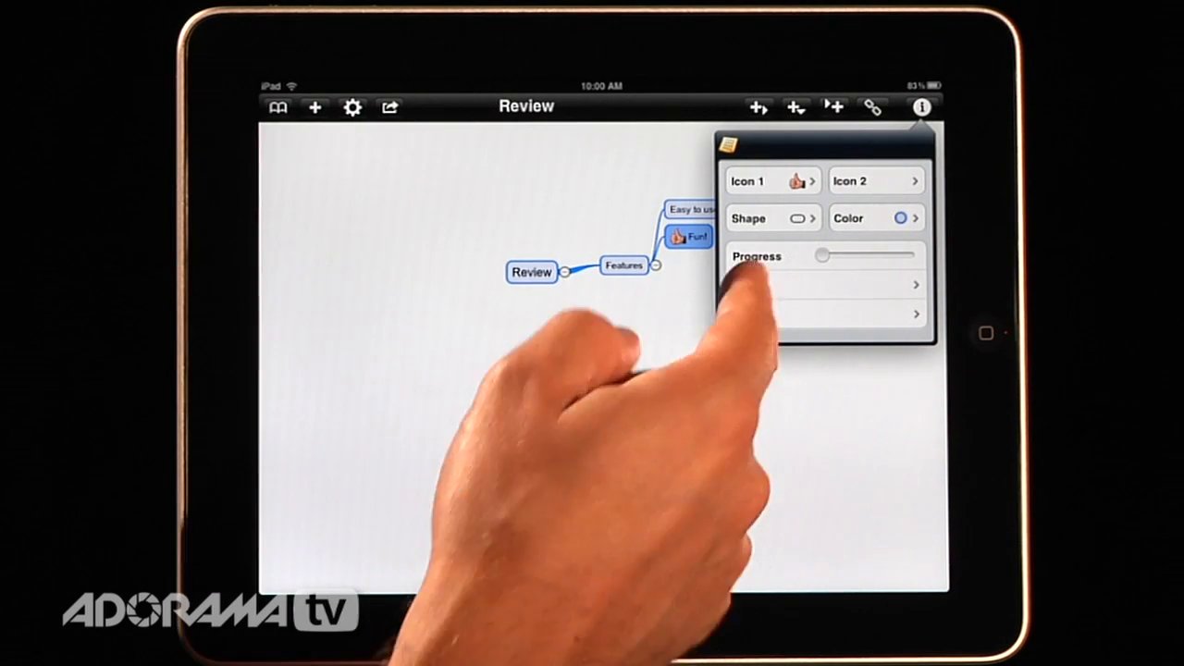
- Enable progress tracking on Fun! and slide its progress bar partway along
click(823, 285)
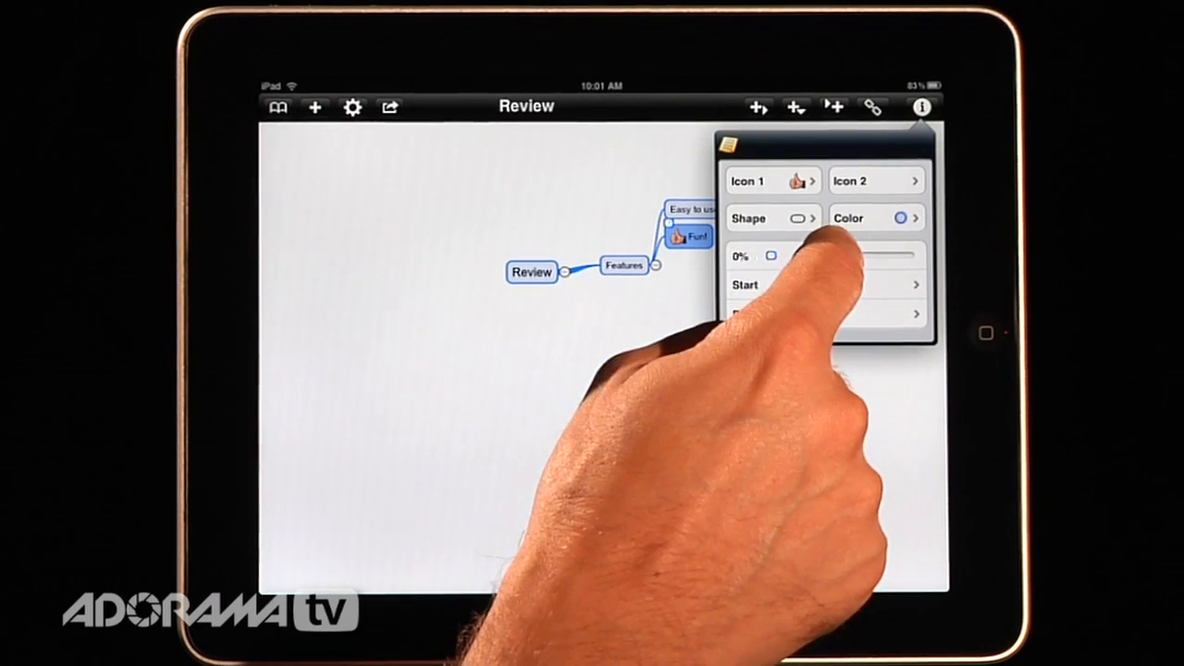
drag(773, 256, 841, 256)
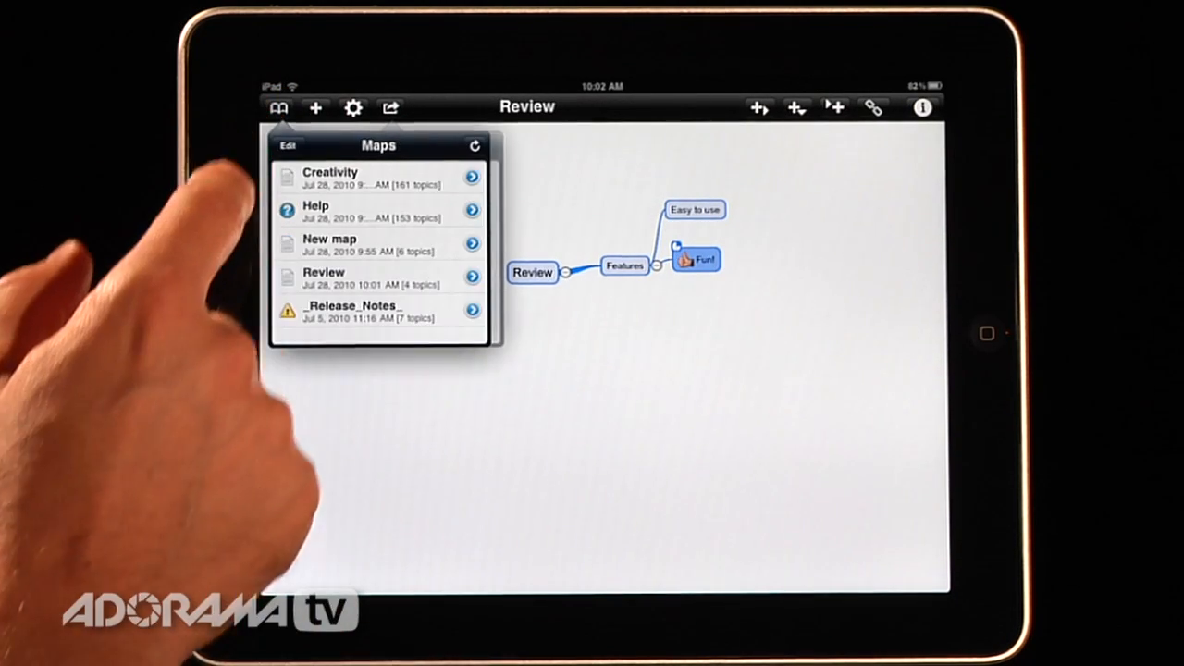
- Load the Creativity map and show the note on its central topic
click(370, 178)
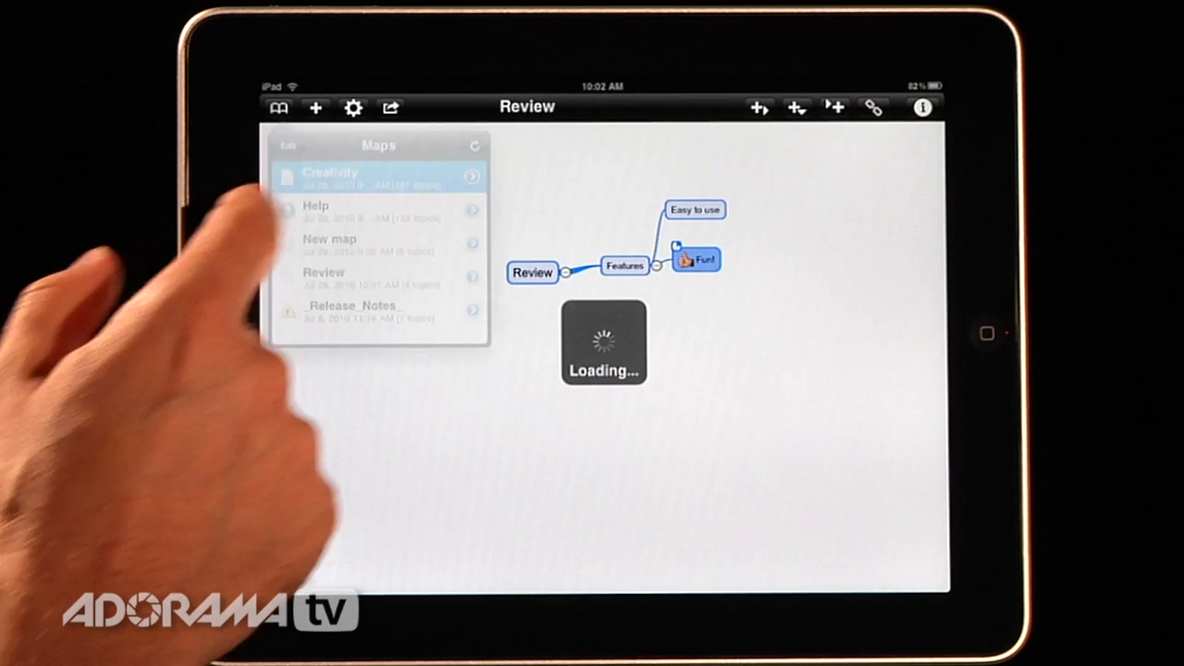
click(370, 176)
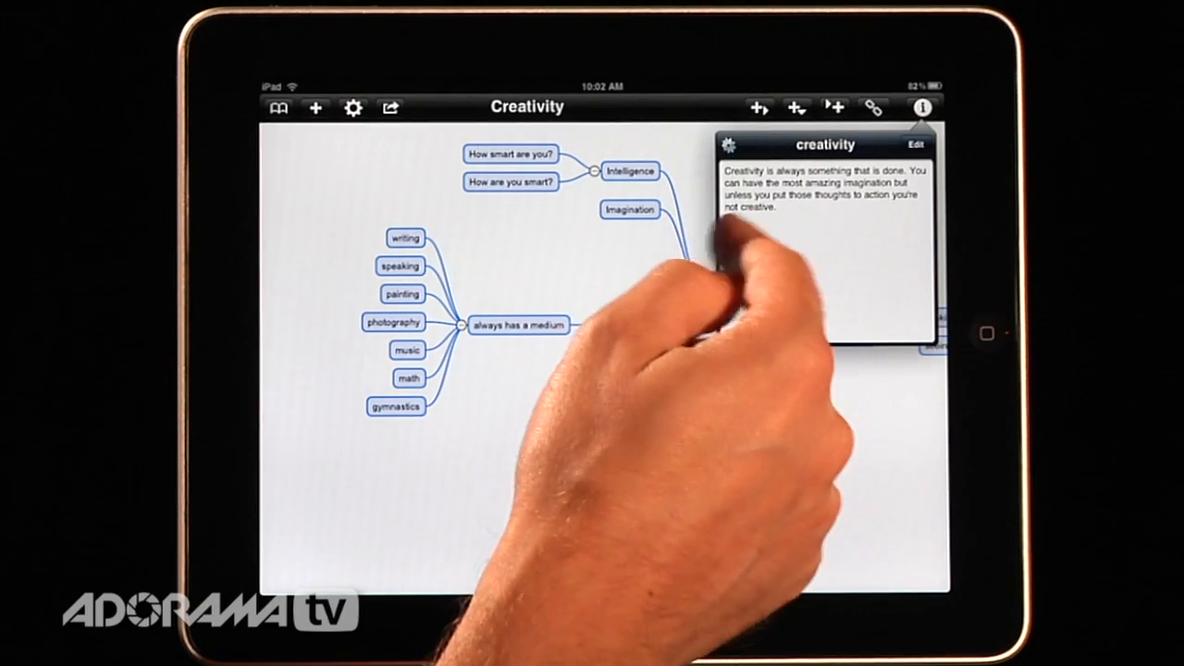
click(729, 144)
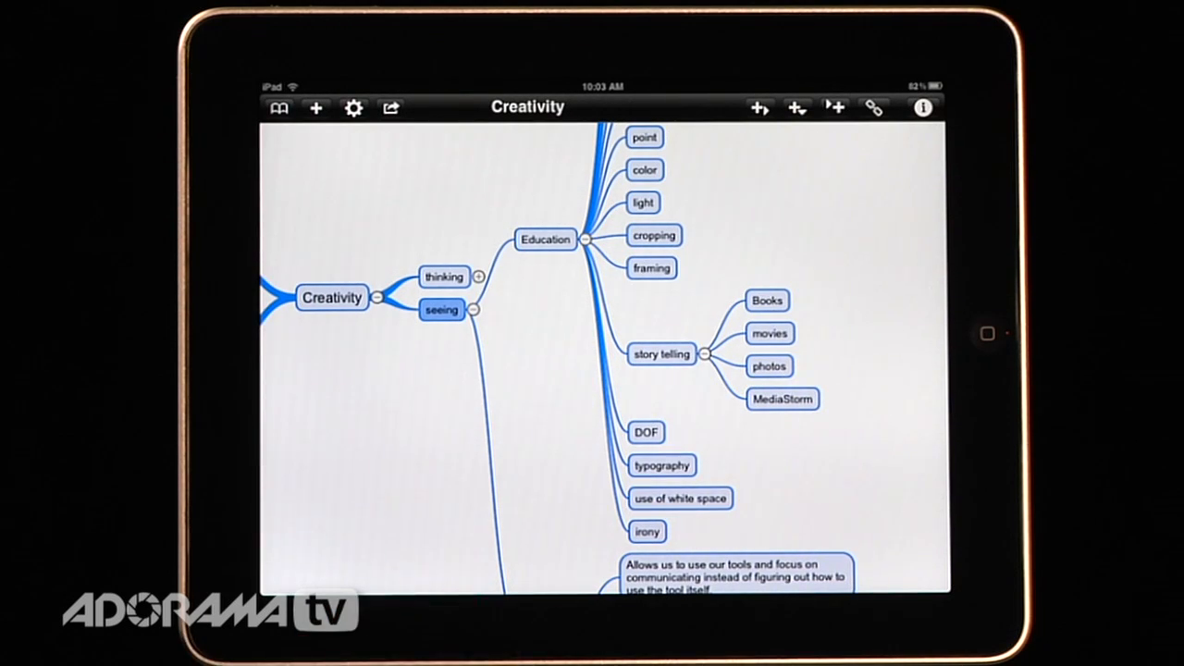
- Bring up the saved maps list to switch to the Help map
click(390, 107)
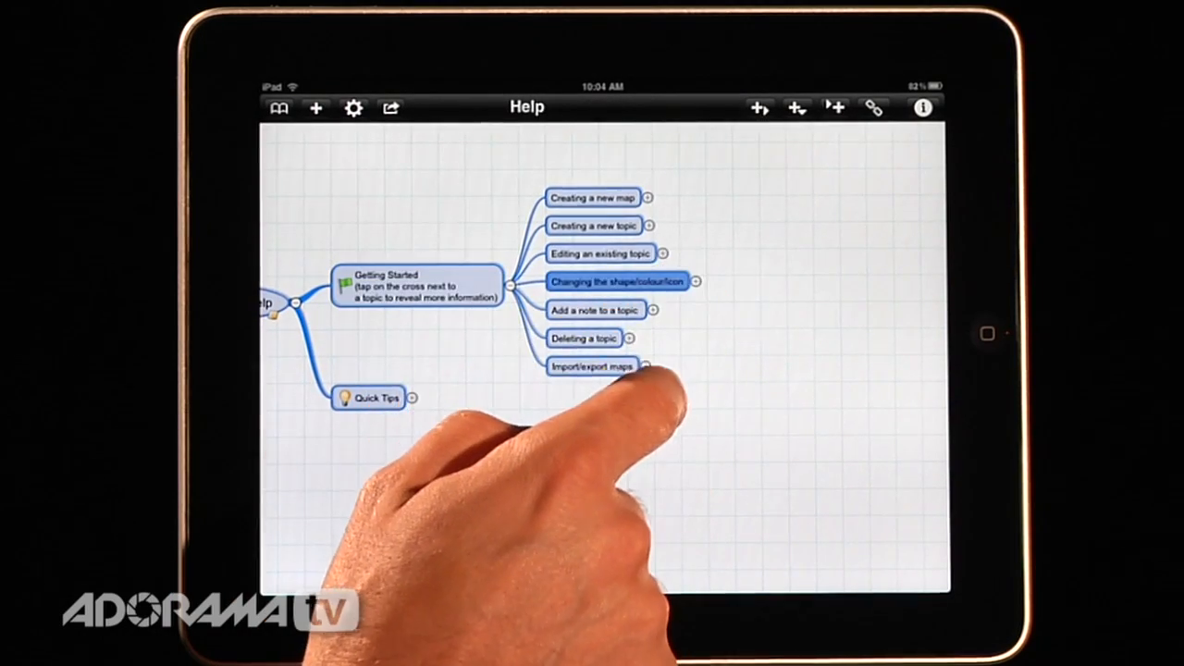
- Expand the Quick Tips branch to reveal its gesture and pasting tips
click(695, 281)
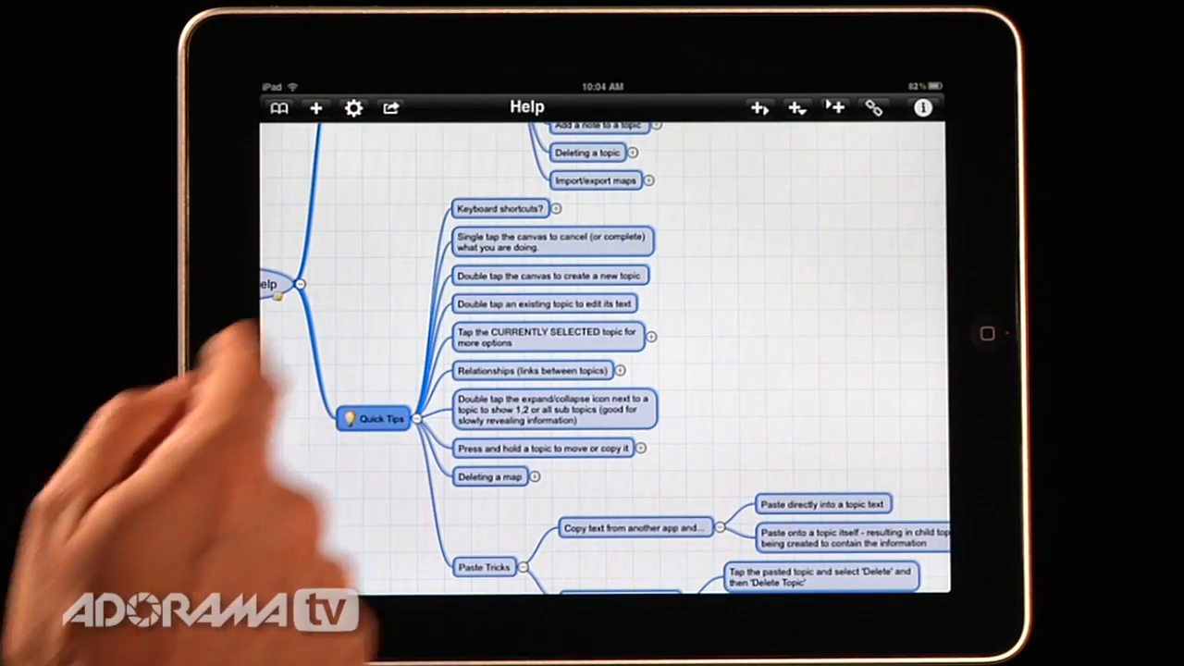
click(499, 207)
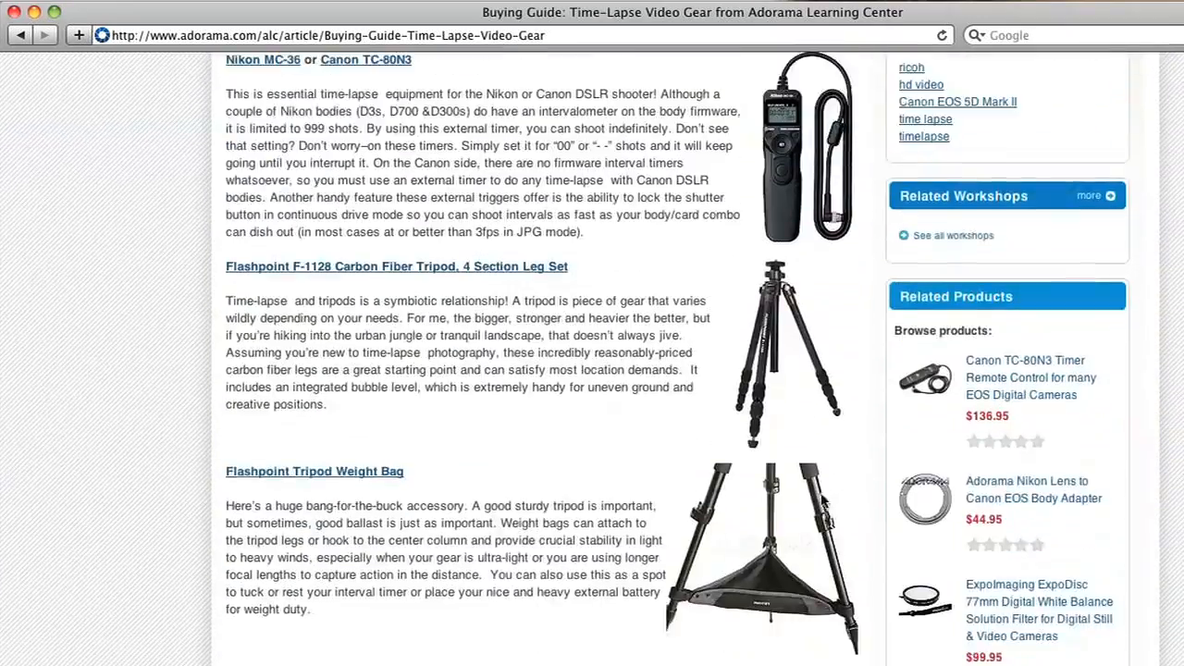
- Scroll the Adorama time-lapse guide down to the Gorillapod and Ricoh GR entries
scroll(down, 3)
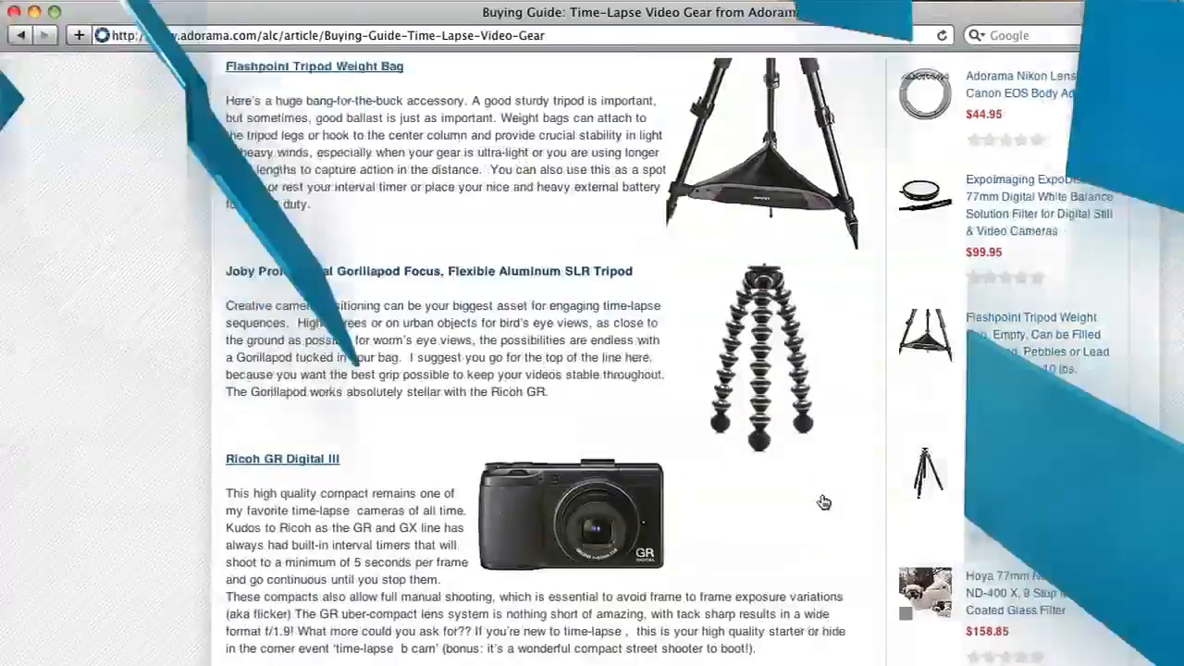